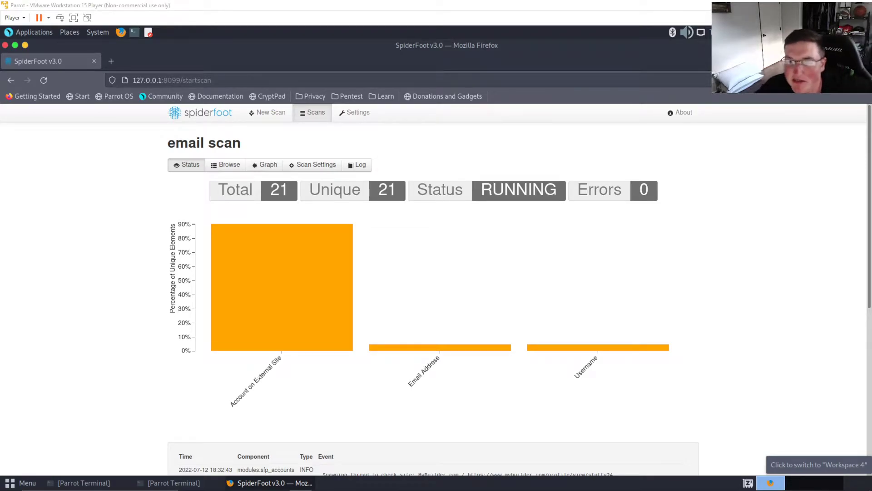
mouse_move(739, 323)
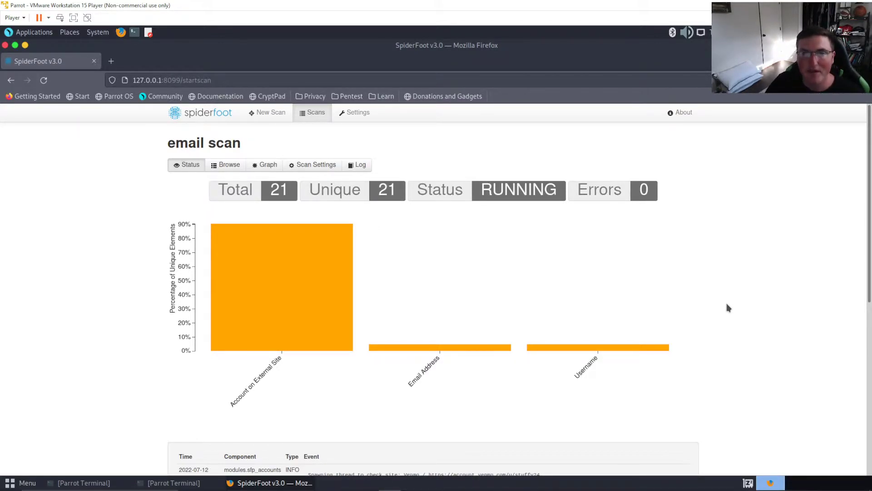
mouse_move(699, 209)
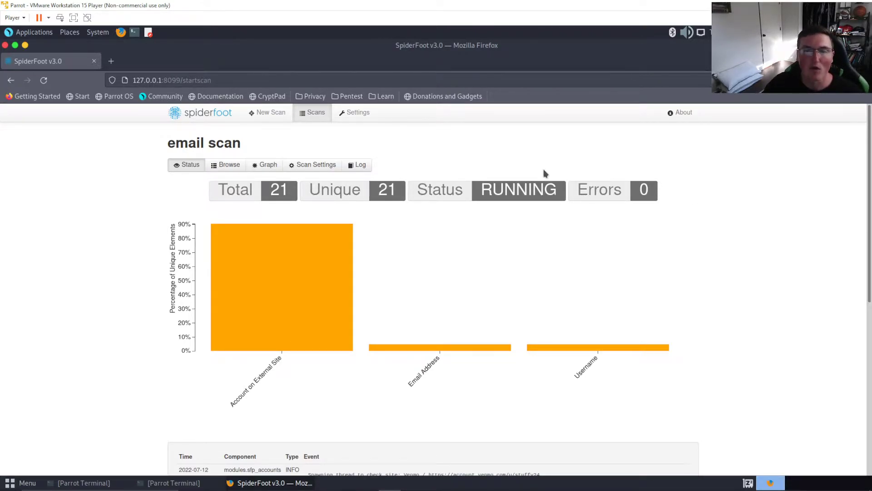
mouse_move(513, 155)
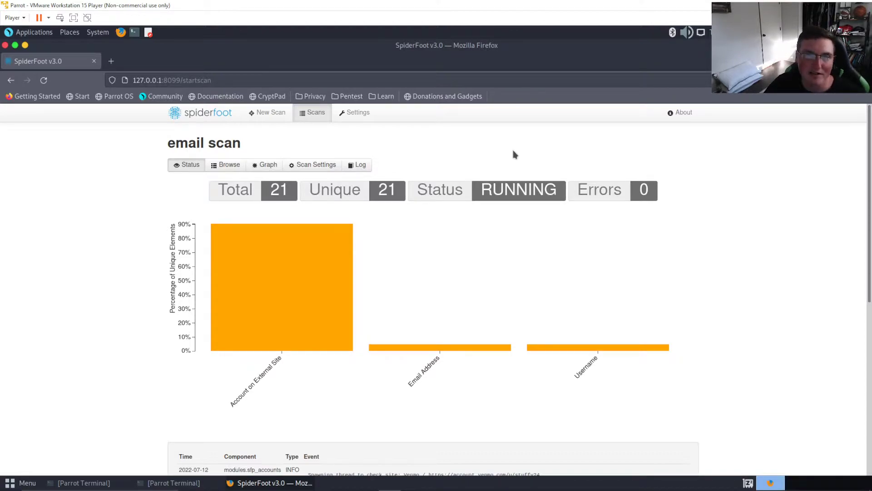
mouse_move(47, 71)
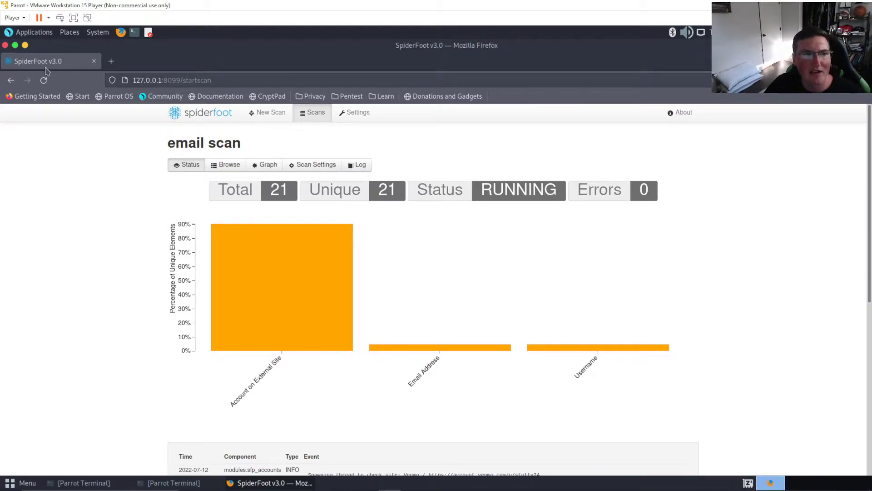
mouse_move(172, 482)
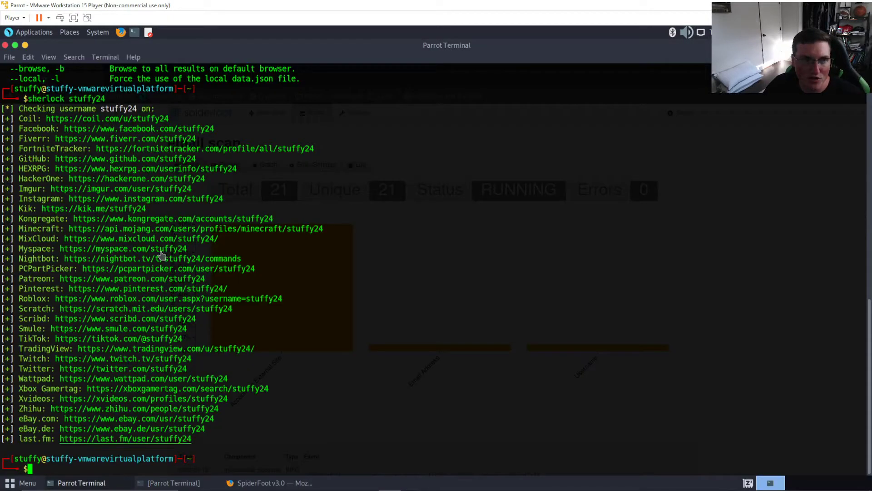
scroll("down", 3)
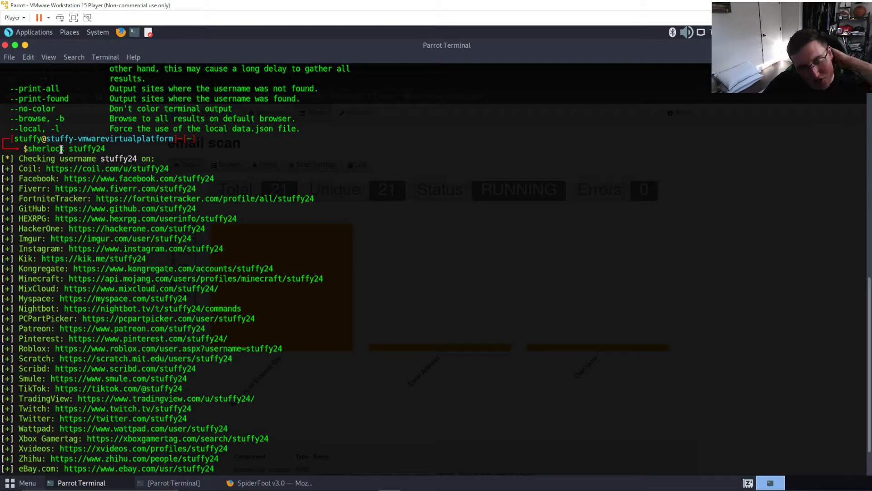
mouse_move(251, 154)
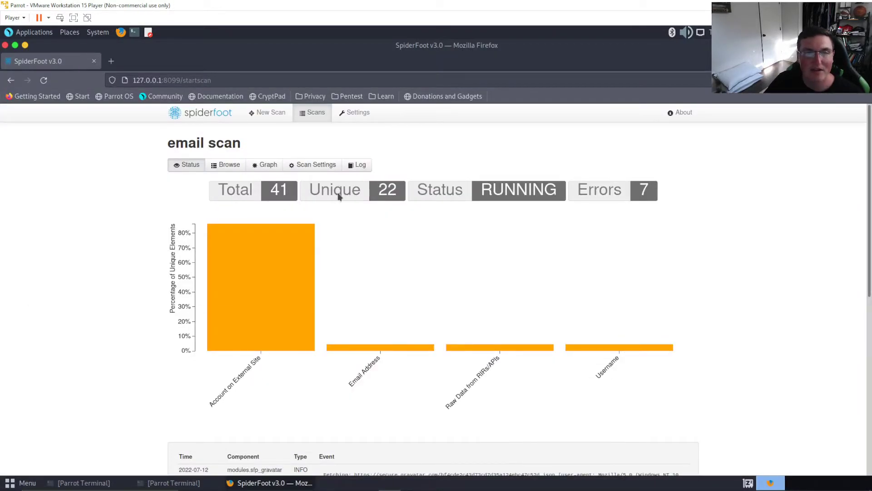
mouse_move(516, 154)
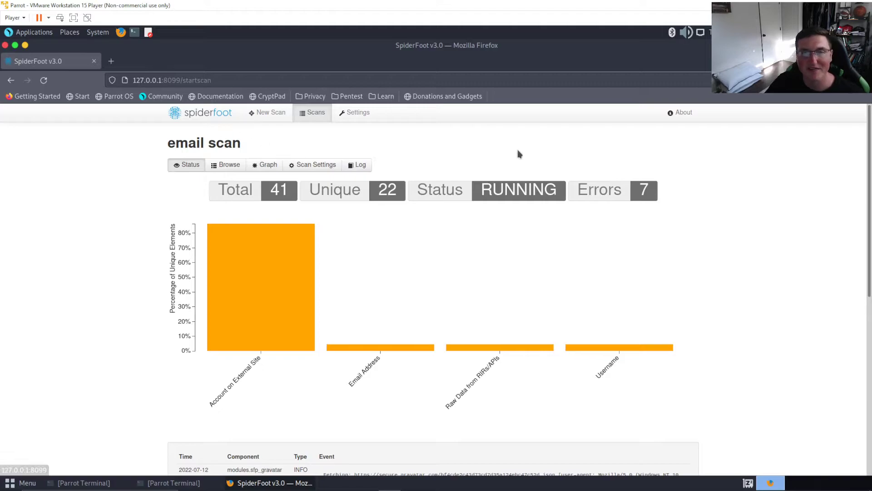
mouse_move(172, 483)
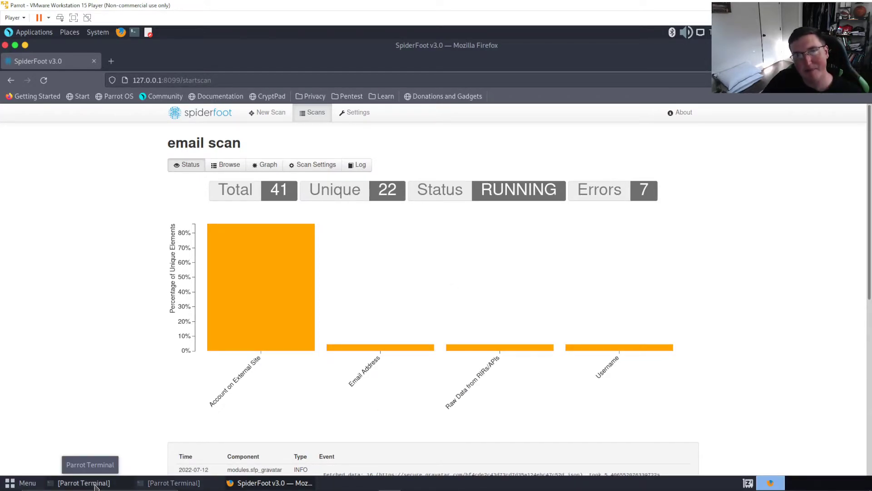
left_click(84, 482)
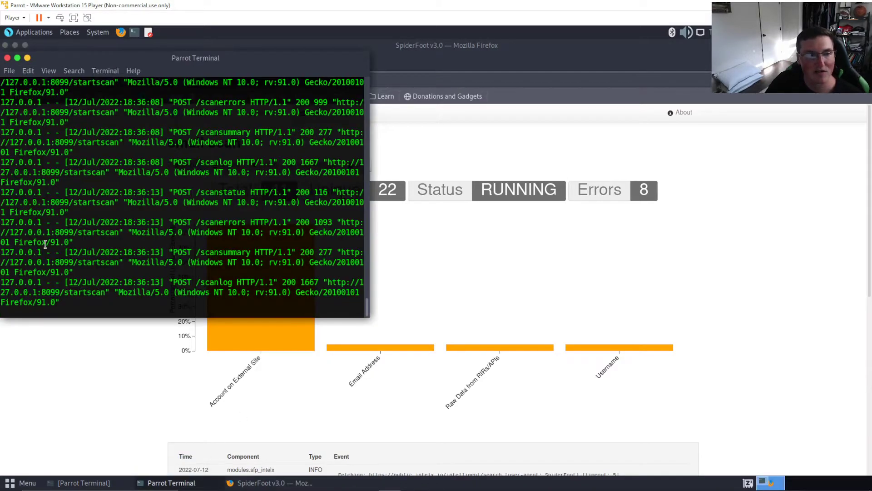
left_click_drag(195, 58, 318, 112)
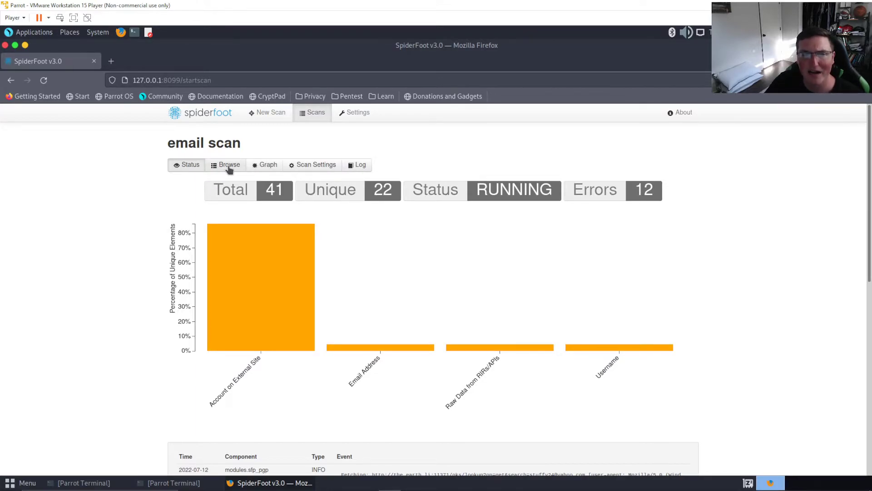
Browse the scan's result types, then bring up a blank New Scan form and check the accepted seed target formats.
left_click(228, 164)
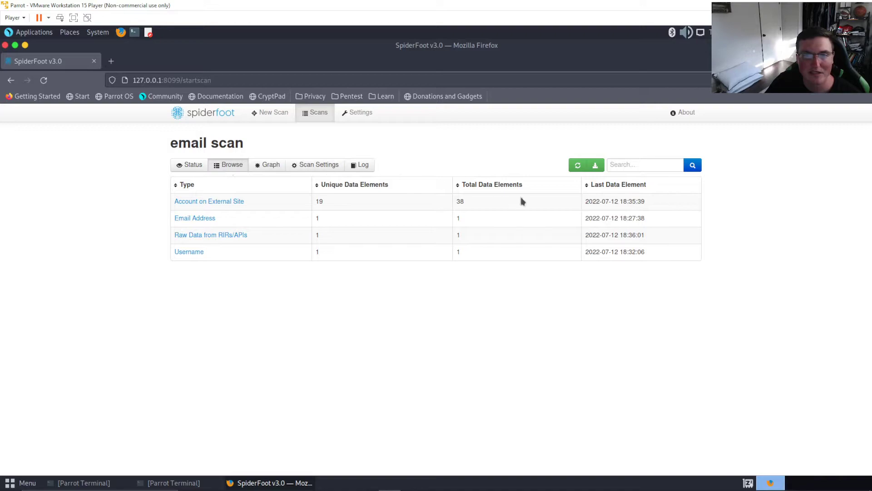
mouse_move(224, 248)
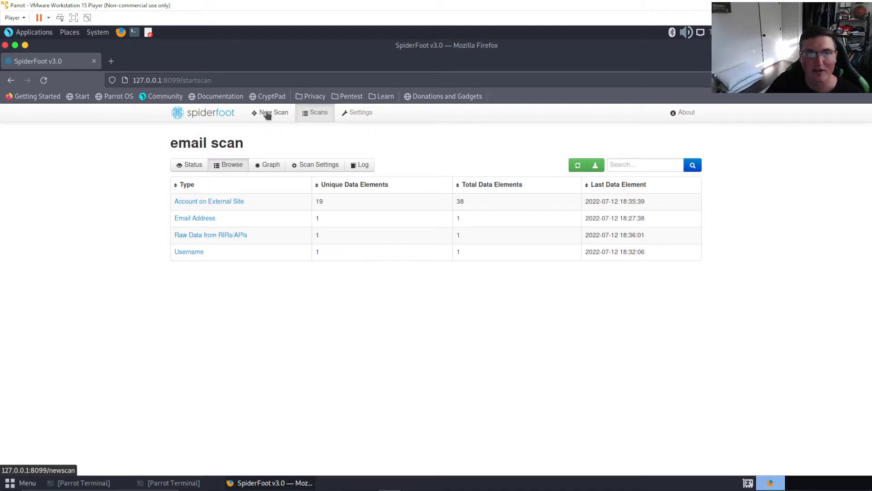
left_click(273, 112)
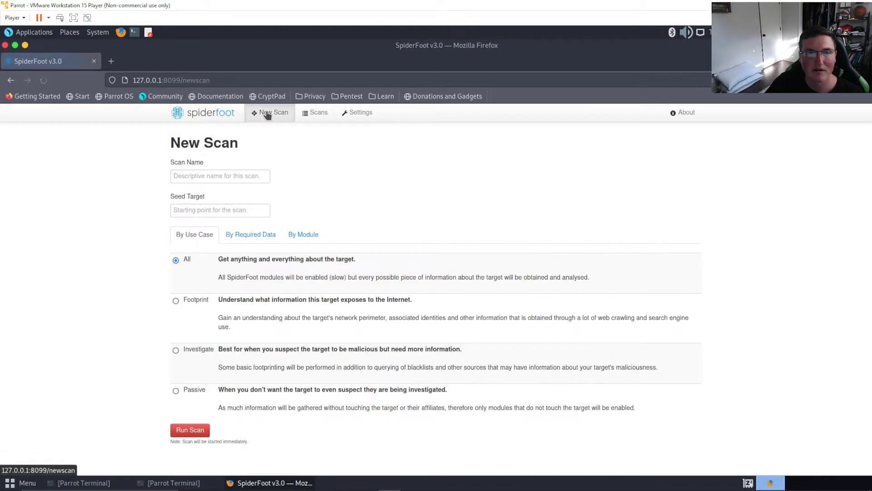
left_click(220, 175)
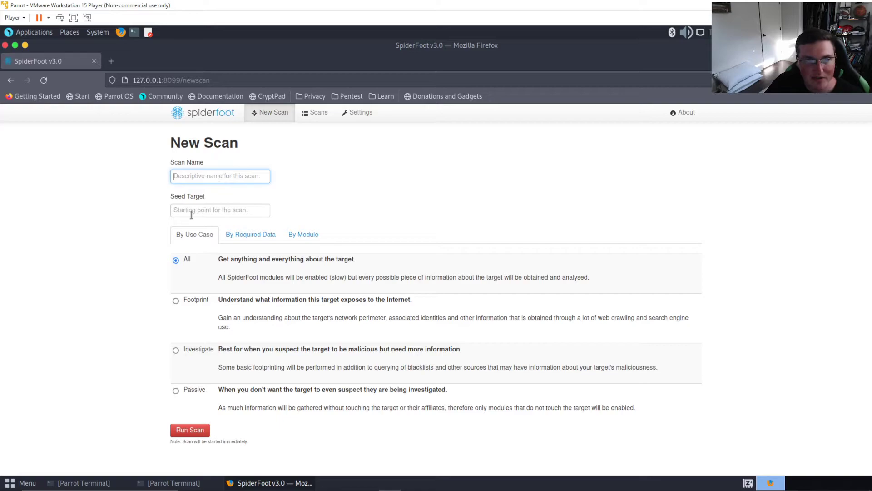
left_click(220, 210)
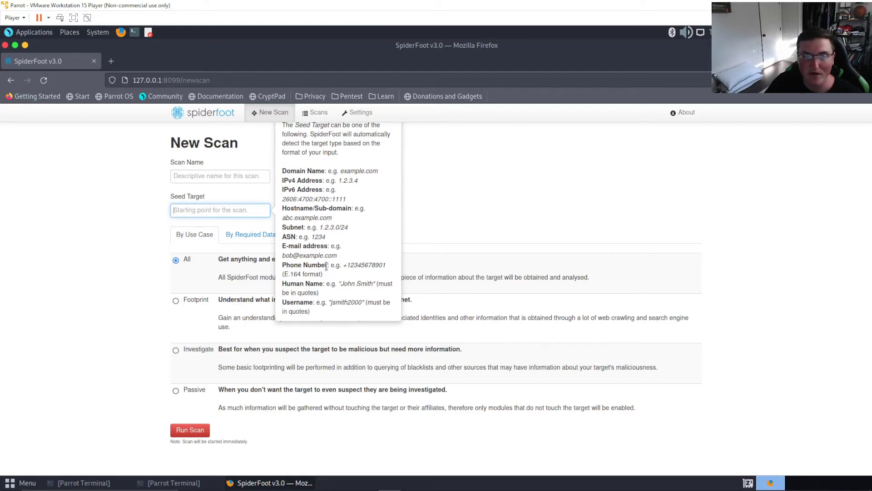
mouse_move(439, 210)
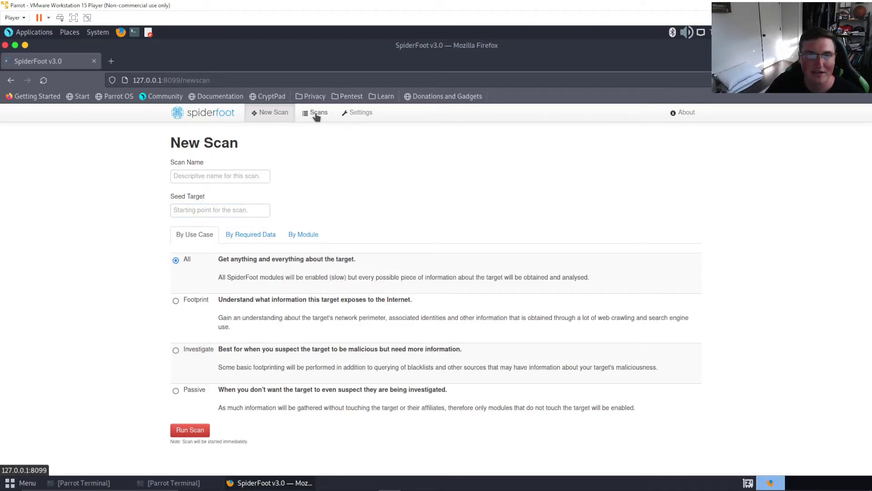
From the Scans list, drill into the email scan's Account on External Site findings.
left_click(316, 112)
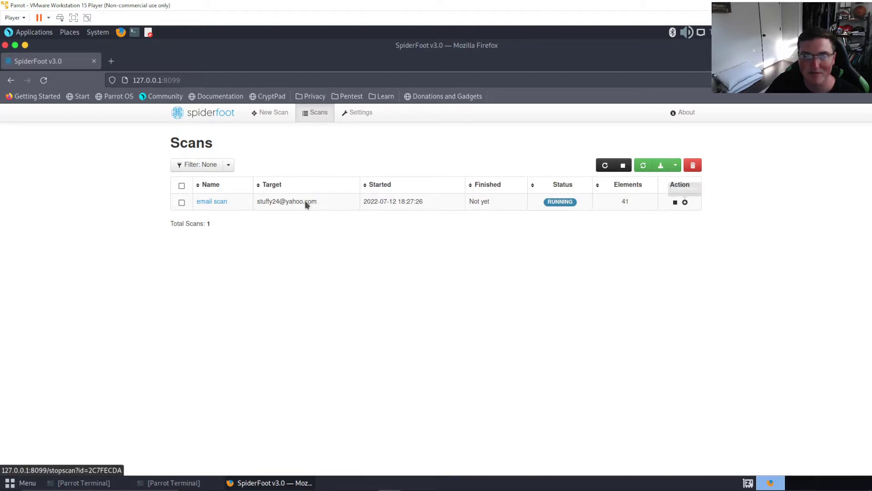
left_click(211, 201)
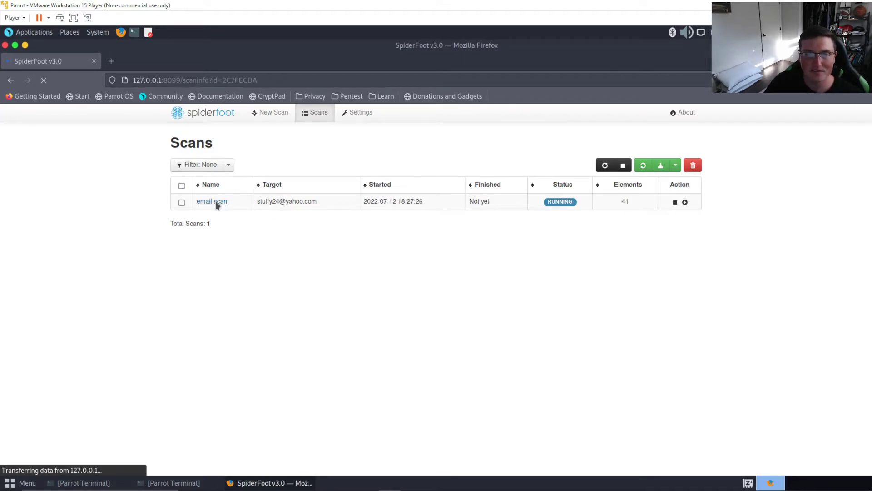
left_click(212, 202)
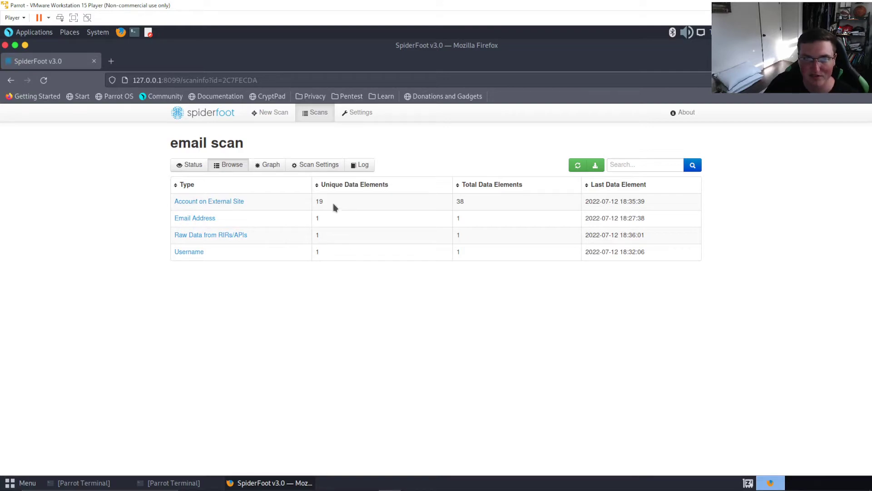
left_click(209, 201)
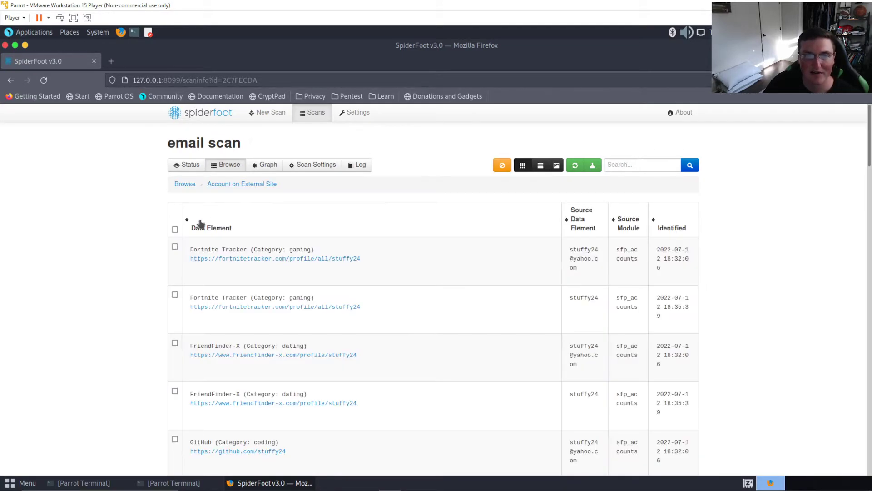
Scroll through the stuffy24 account list, including sites like Fortnite Tracker and GitHub.
scroll("down", 3)
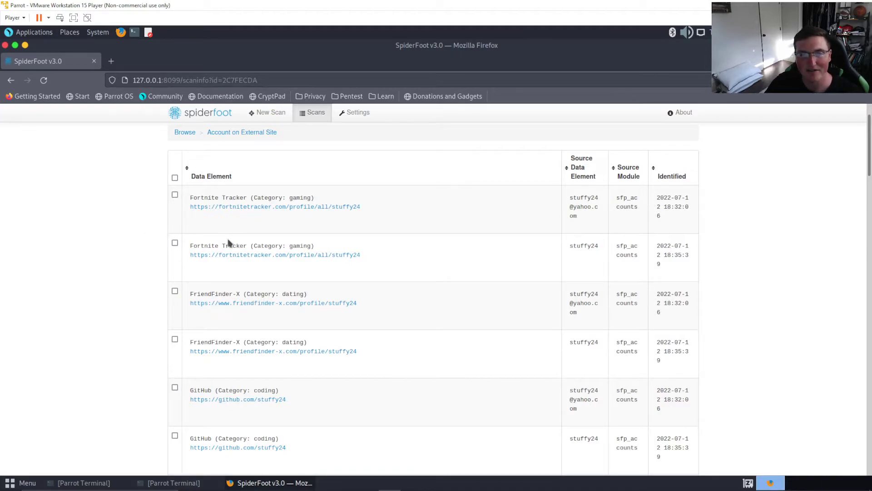
mouse_move(287, 262)
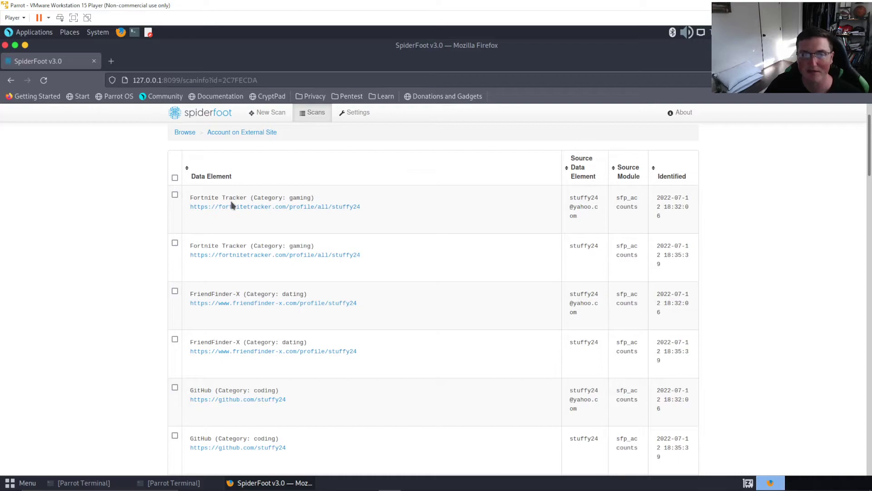
scroll("down", 3)
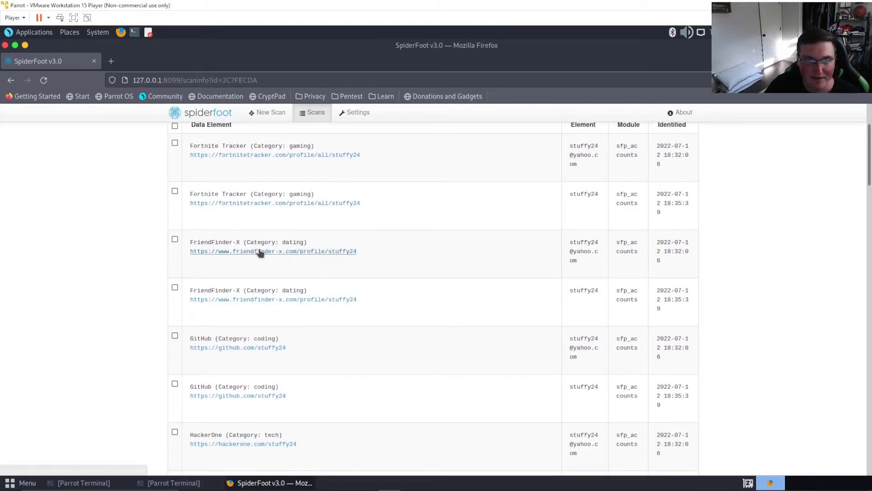
mouse_move(325, 263)
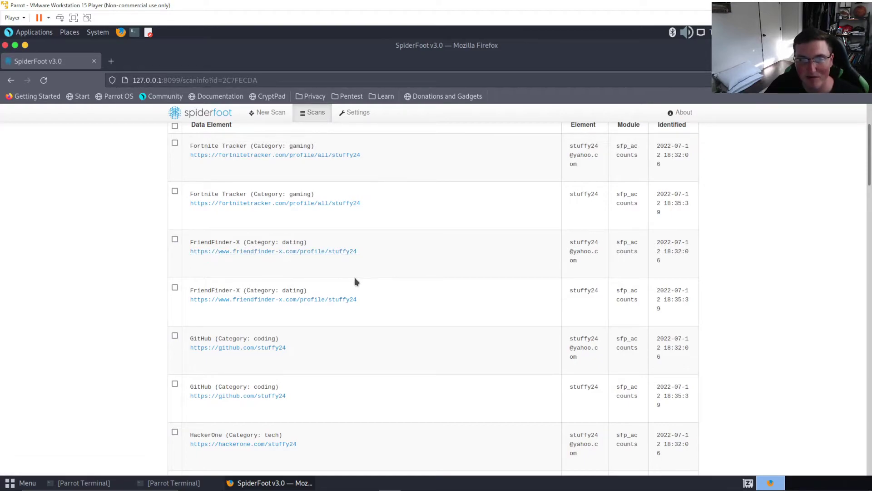
scroll("down", 3)
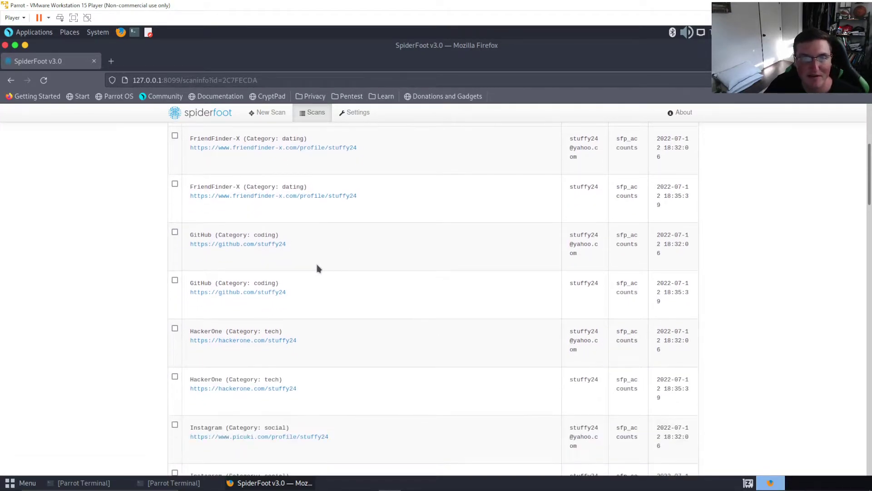
mouse_move(310, 254)
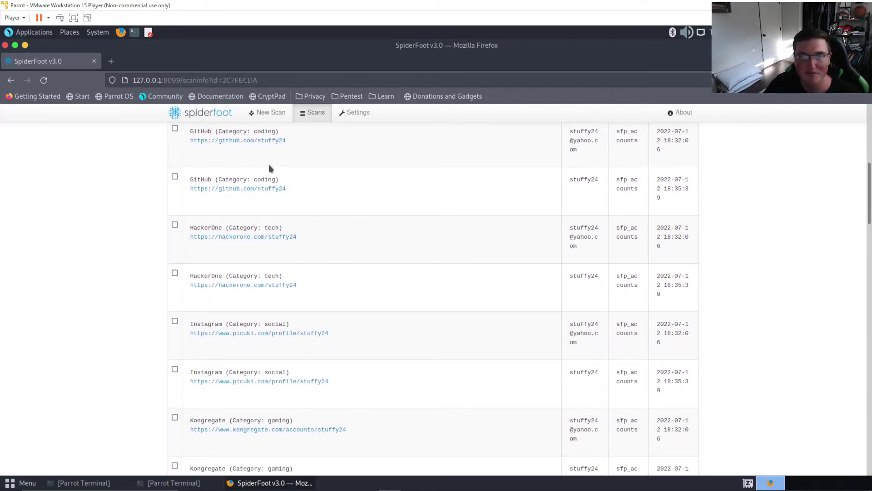
scroll("down", 3)
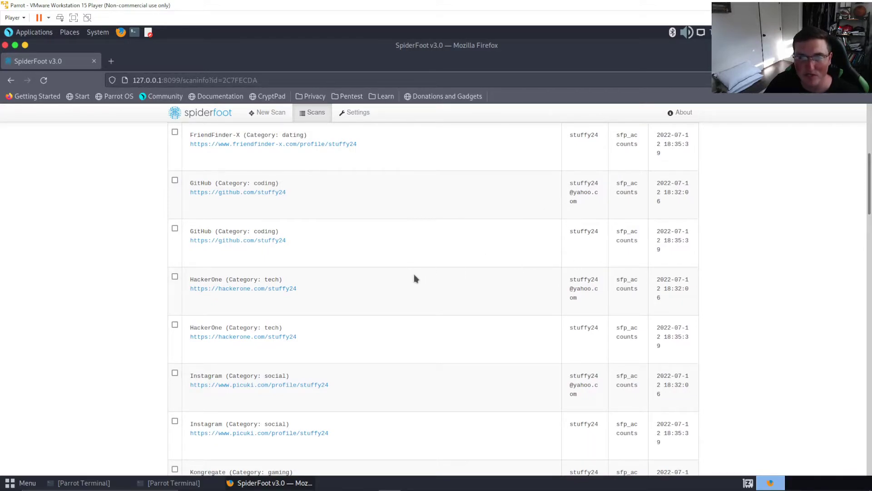
scroll("down", 3)
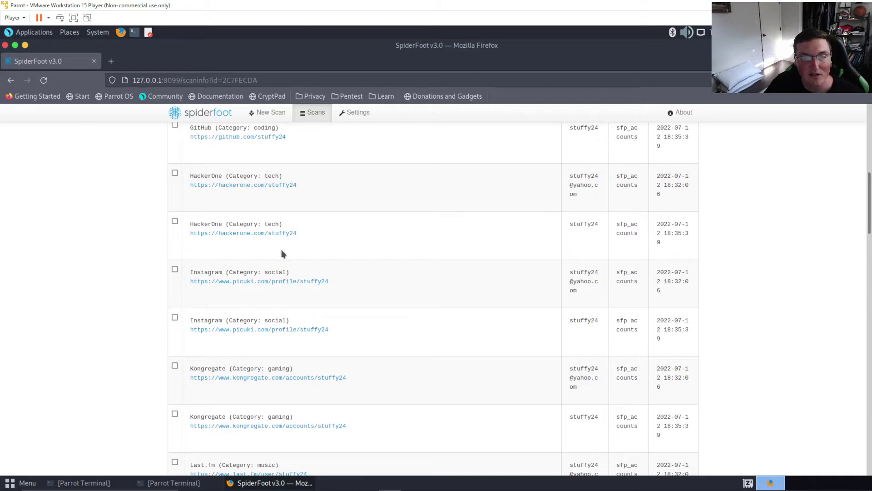
mouse_move(299, 235)
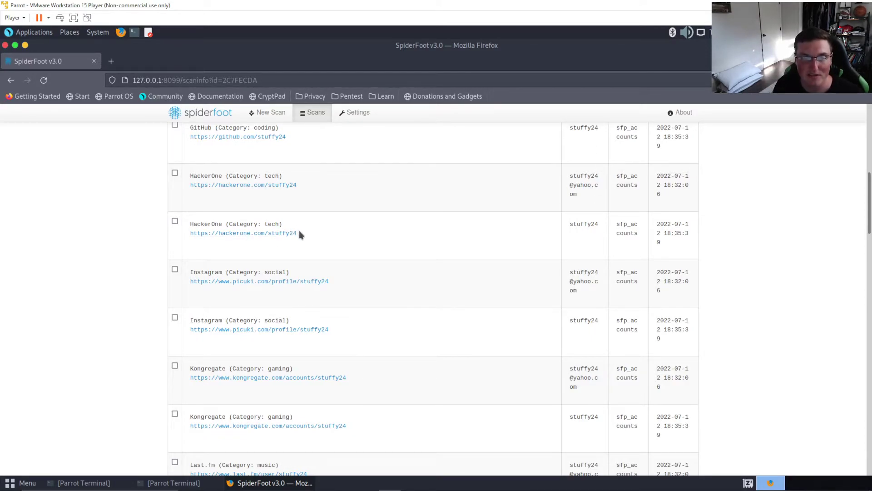
scroll("down", 3)
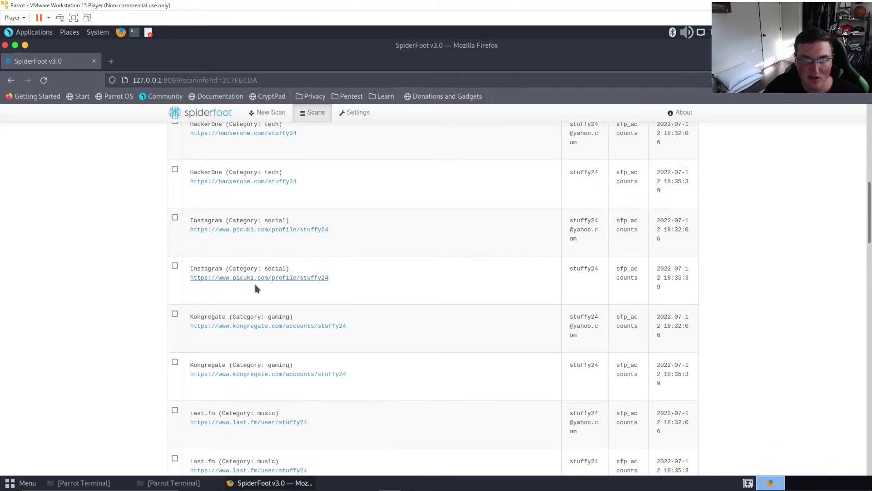
mouse_move(403, 271)
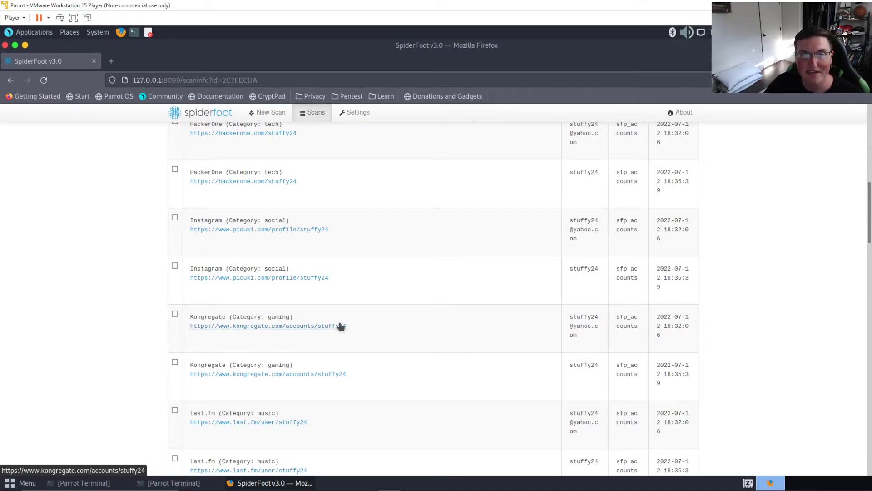
mouse_move(175, 154)
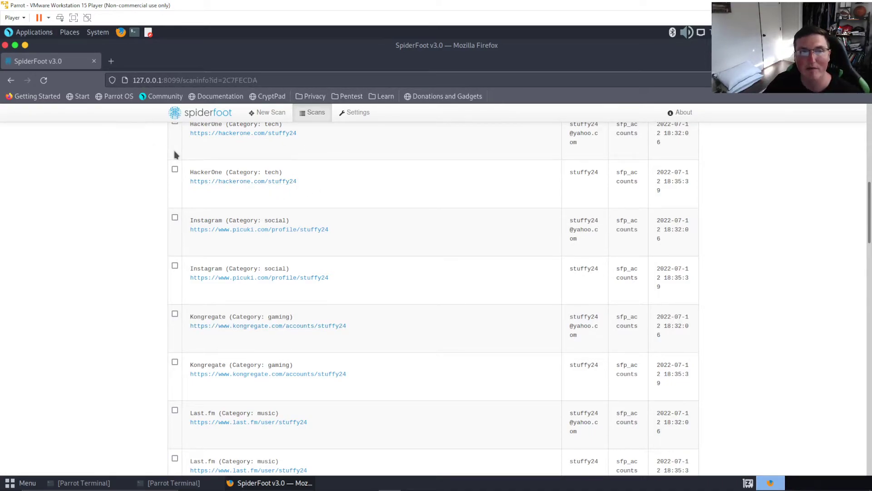
mouse_move(513, 255)
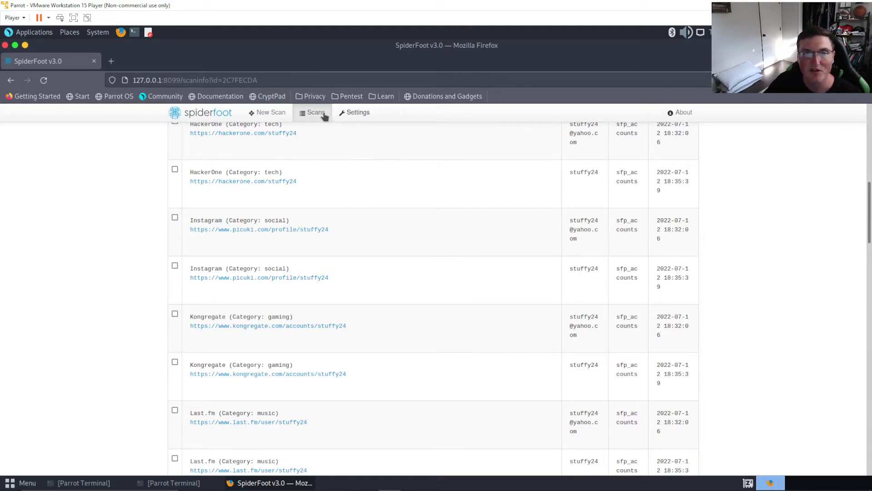
mouse_move(431, 208)
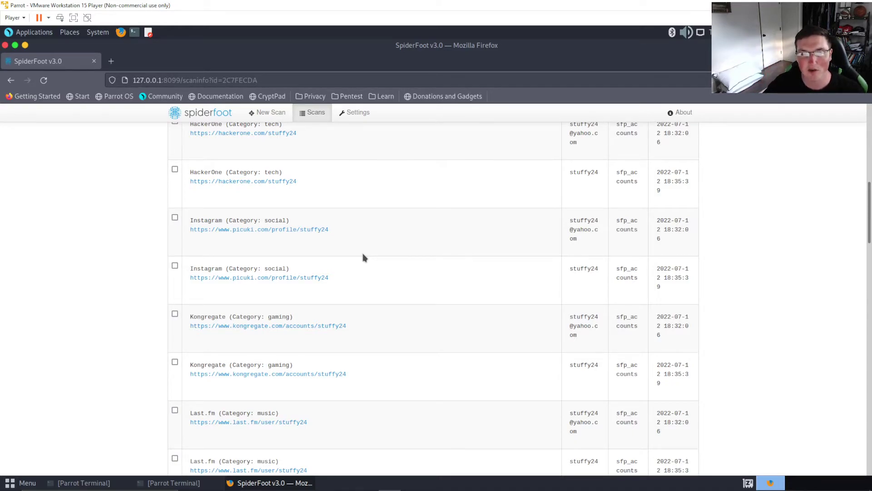
scroll("down", 3)
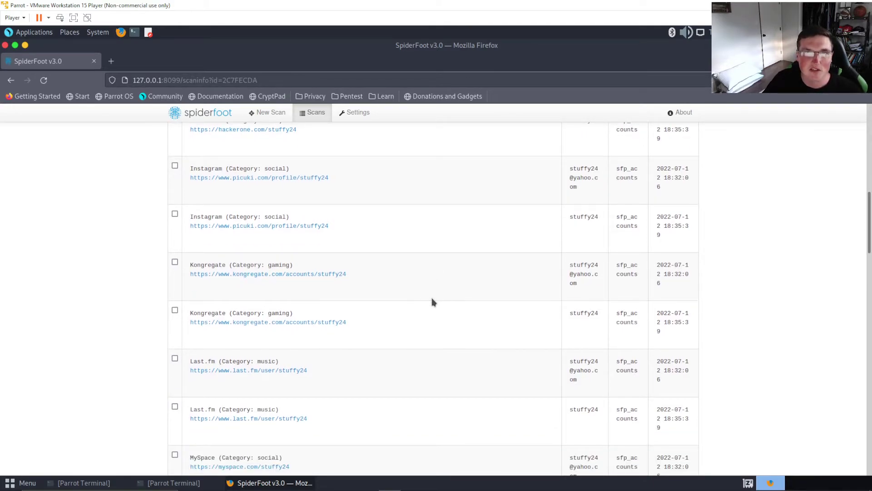
scroll("down", 3)
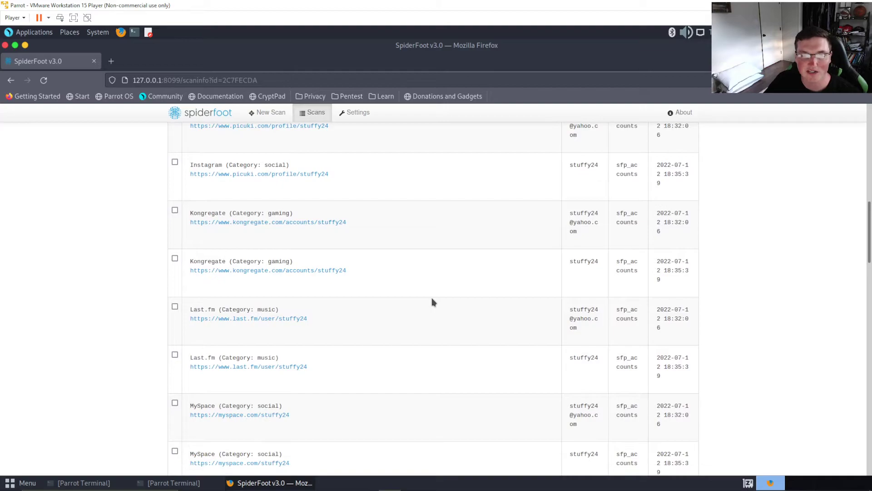
scroll("down", 3)
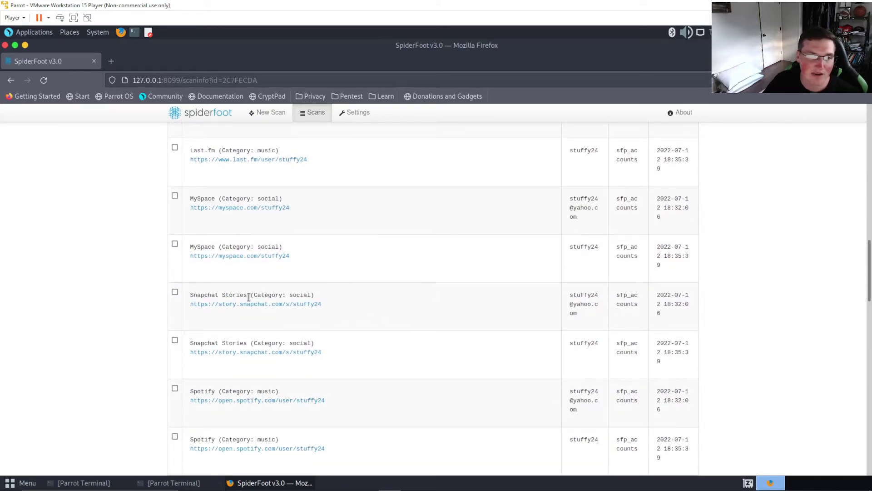
scroll("down", 3)
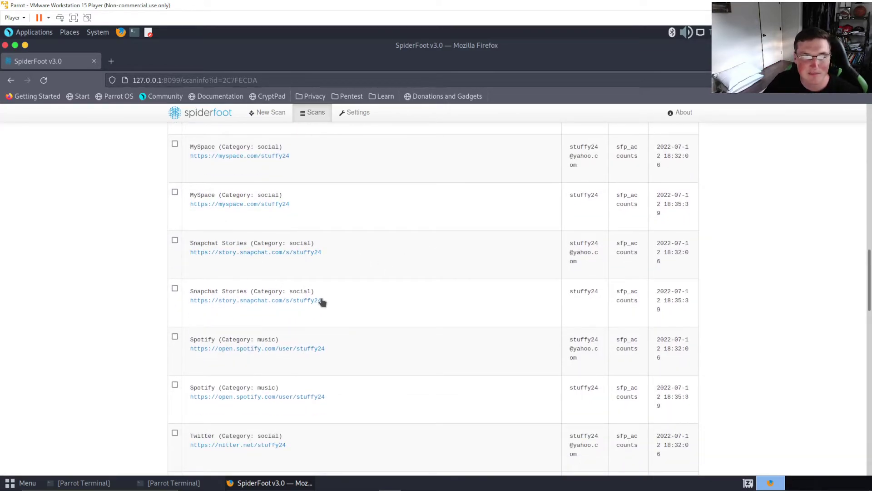
scroll("down", 3)
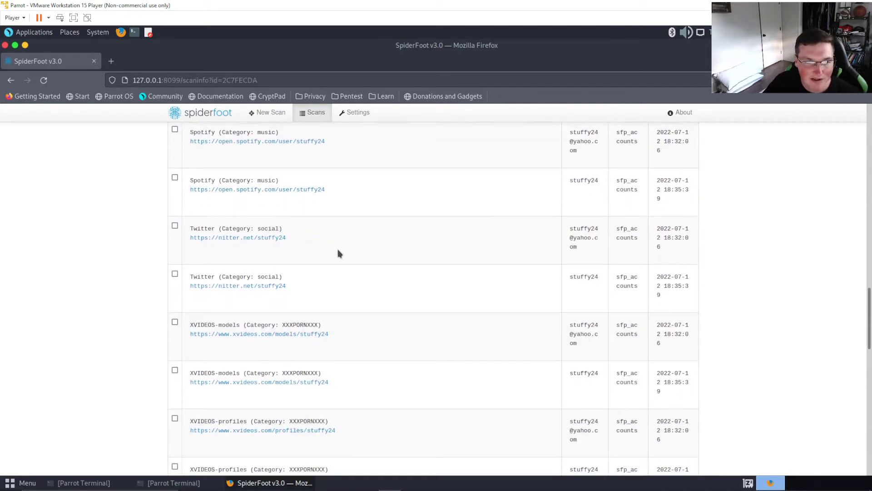
scroll("down", 3)
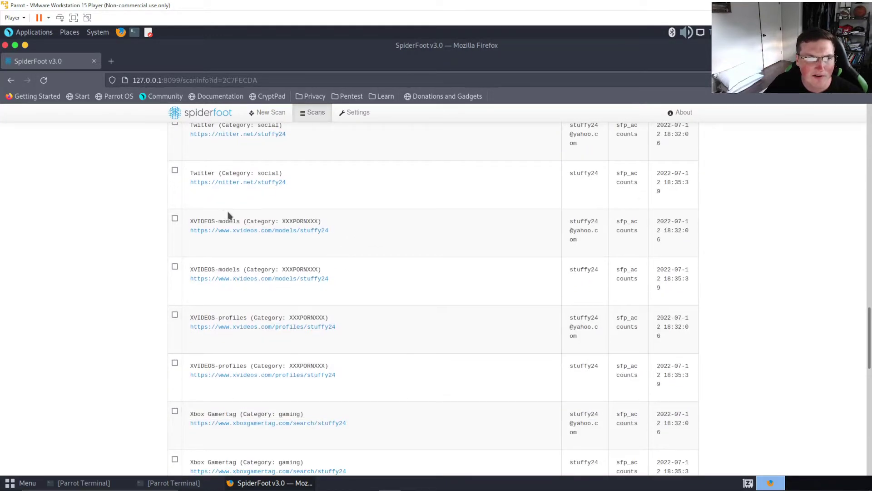
scroll("down", 3)
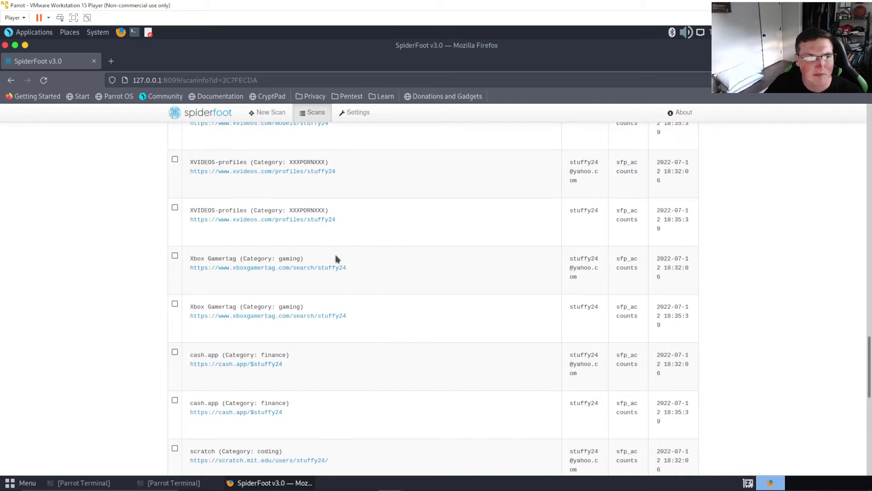
scroll("down", 3)
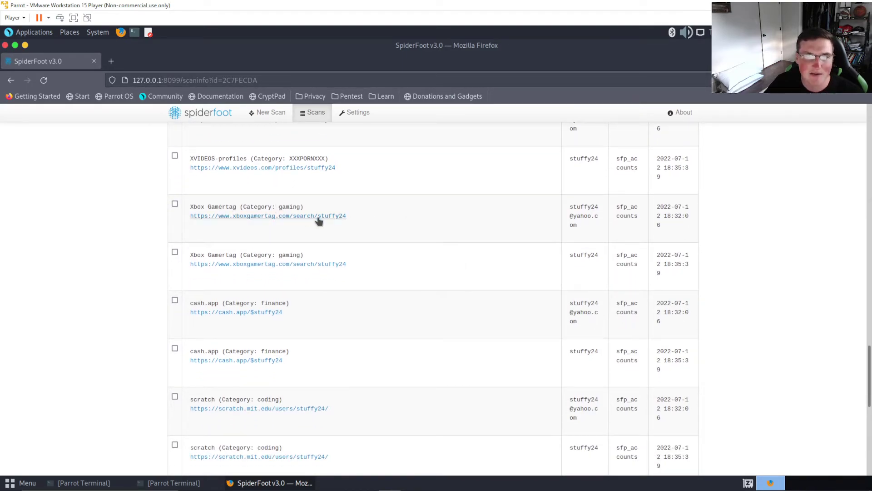
scroll("down", 3)
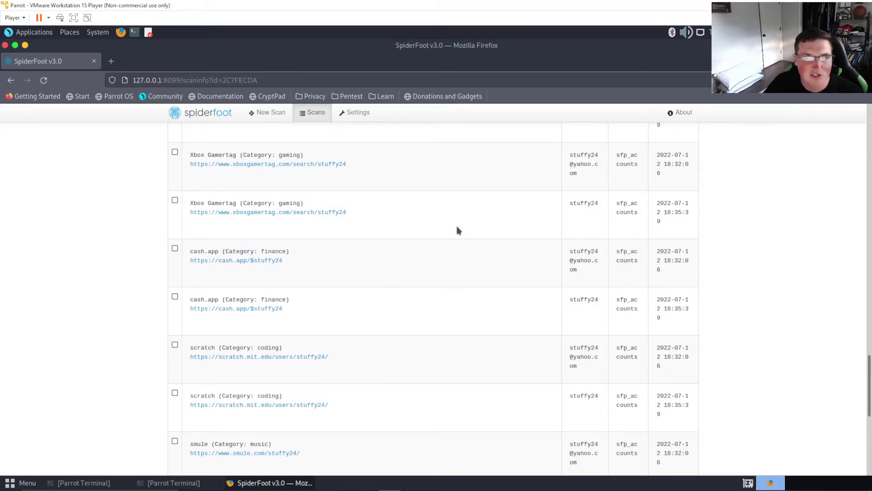
mouse_move(313, 217)
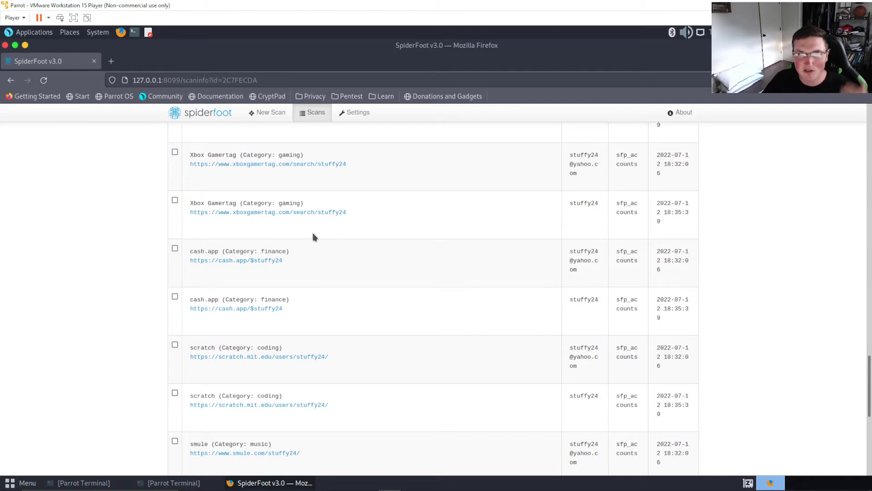
mouse_move(328, 217)
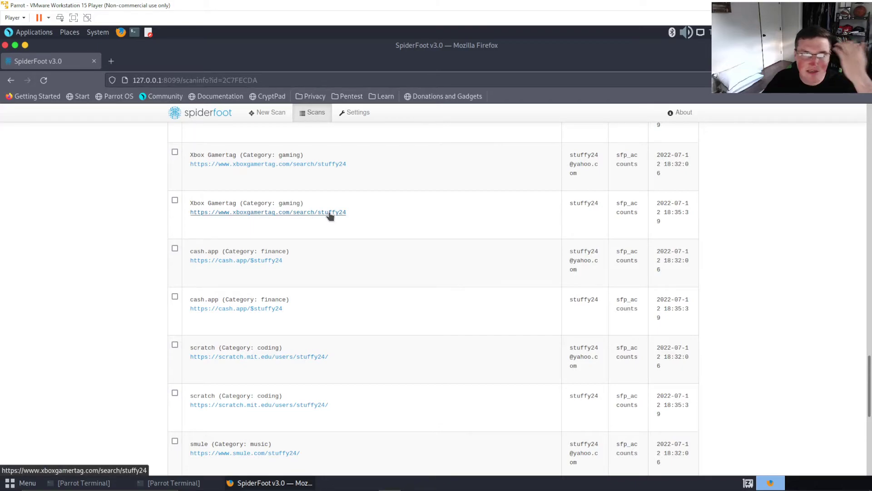
mouse_move(357, 301)
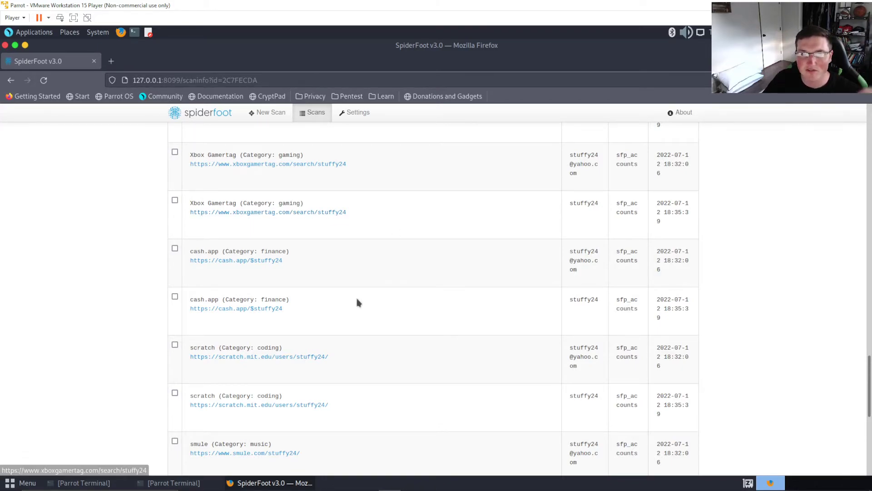
scroll("down", 3)
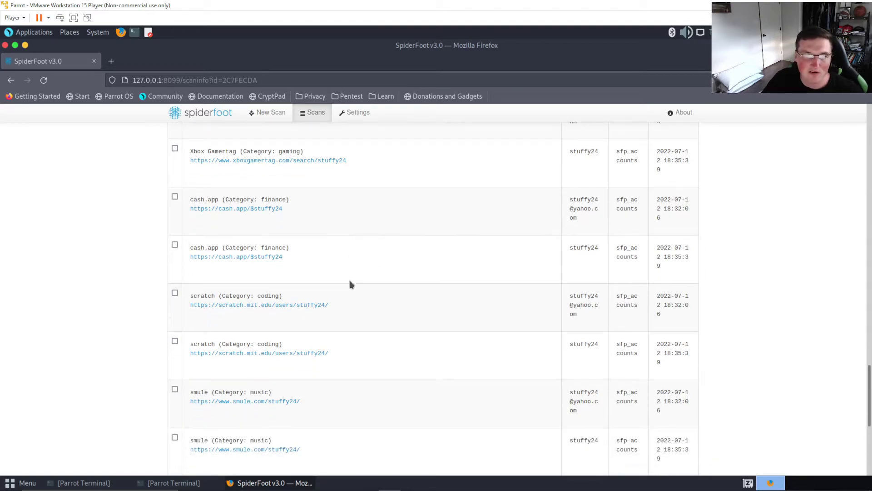
scroll("down", 3)
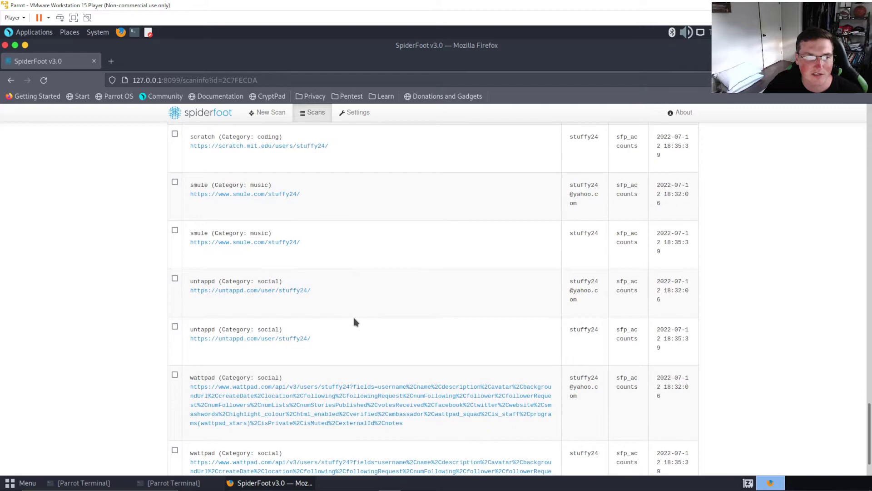
scroll("down", 3)
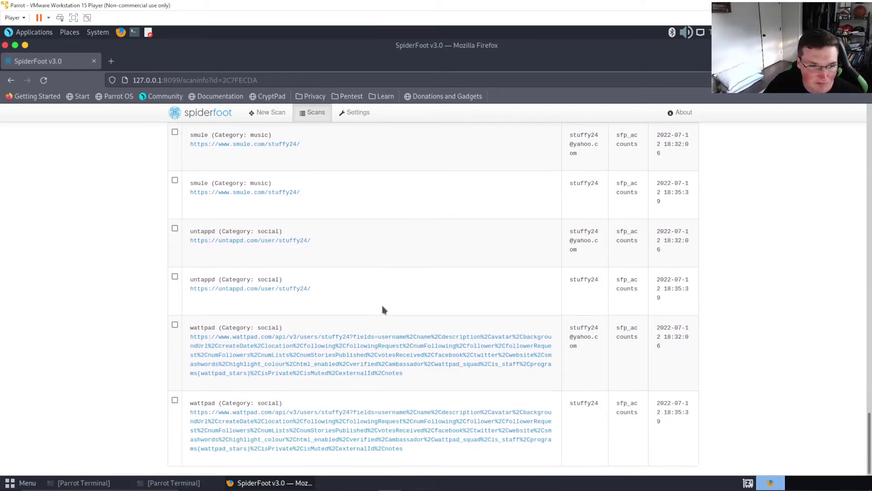
scroll("down", 3)
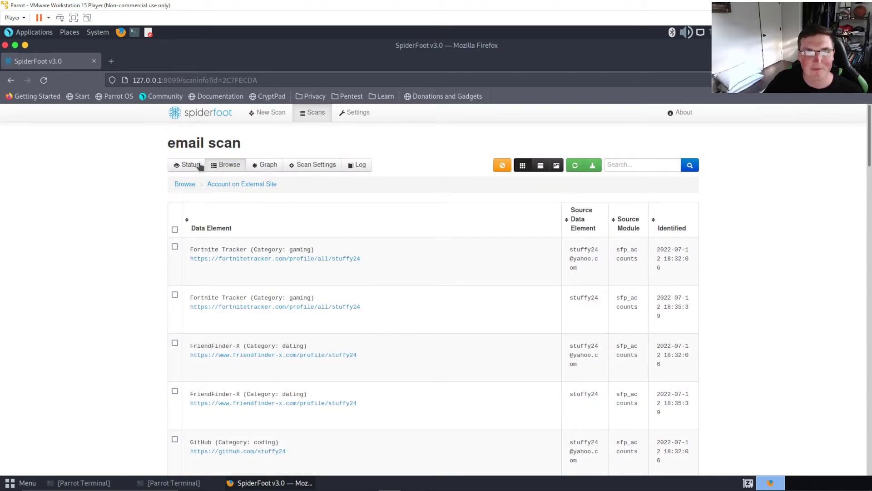
Return to the email scan's Status overview showing 41 total, 22 unique, FINISHED and 19 errors.
left_click(190, 165)
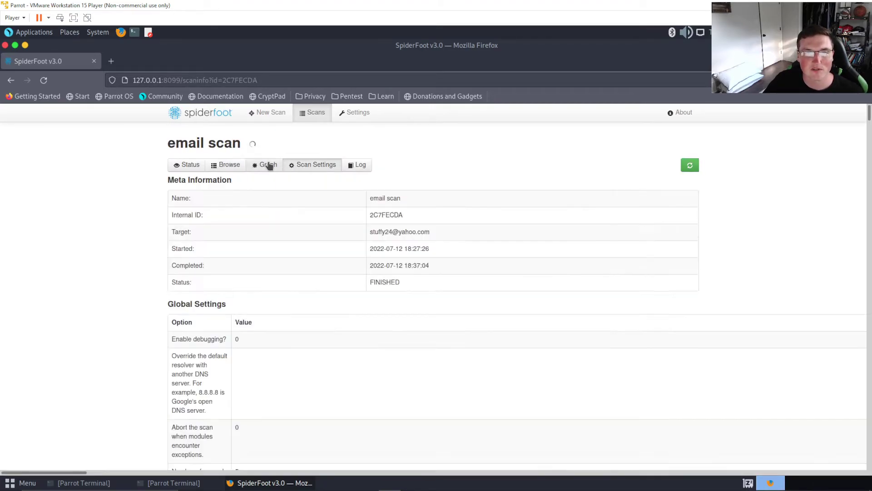
left_click(267, 165)
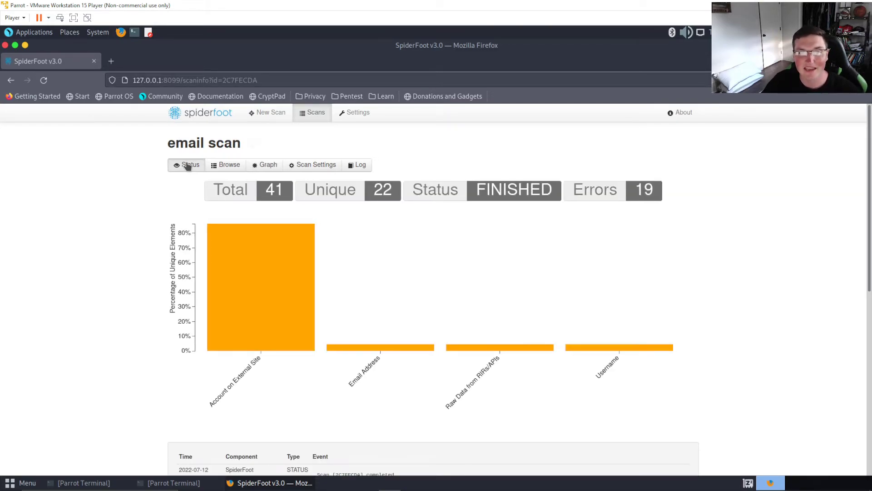
mouse_move(137, 194)
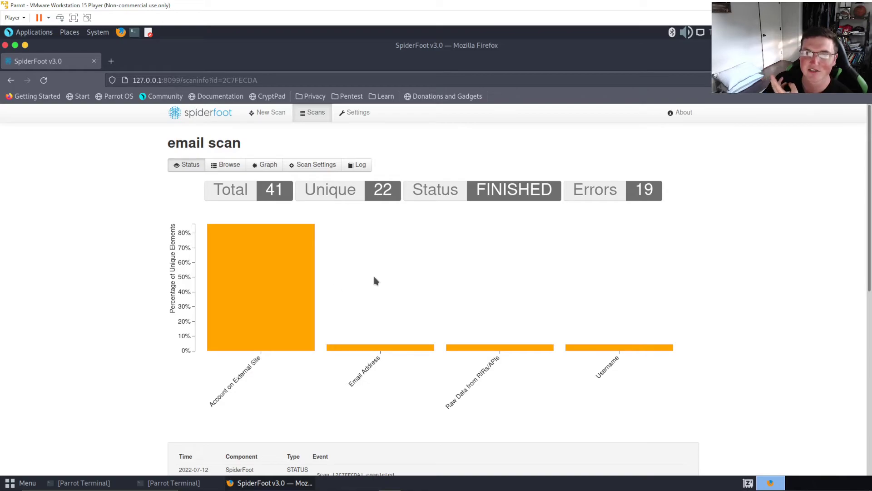
mouse_move(128, 231)
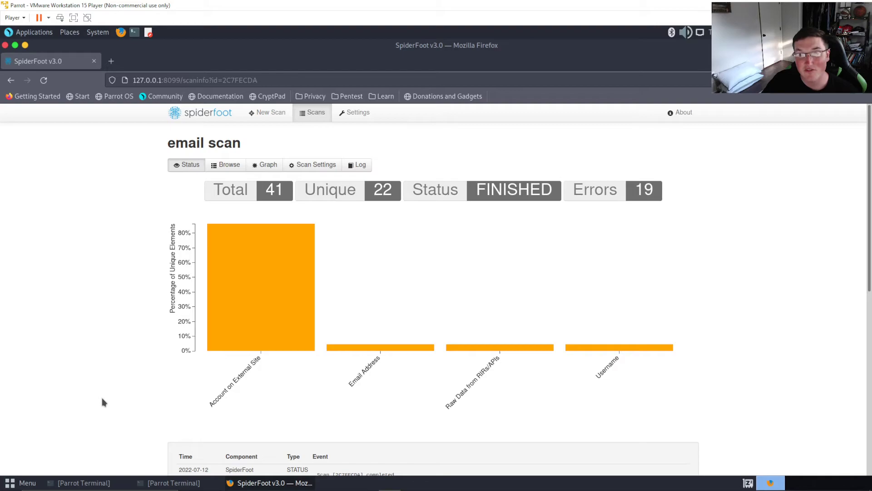
scroll("down", 3)
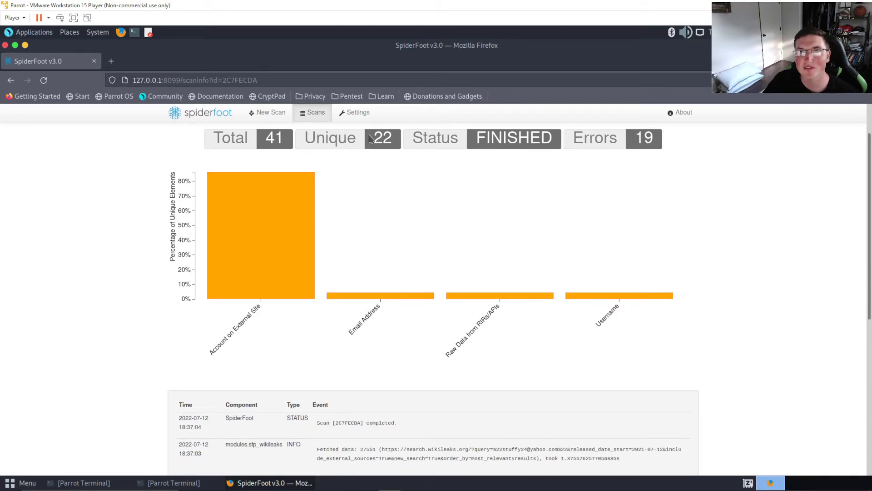
mouse_move(172, 312)
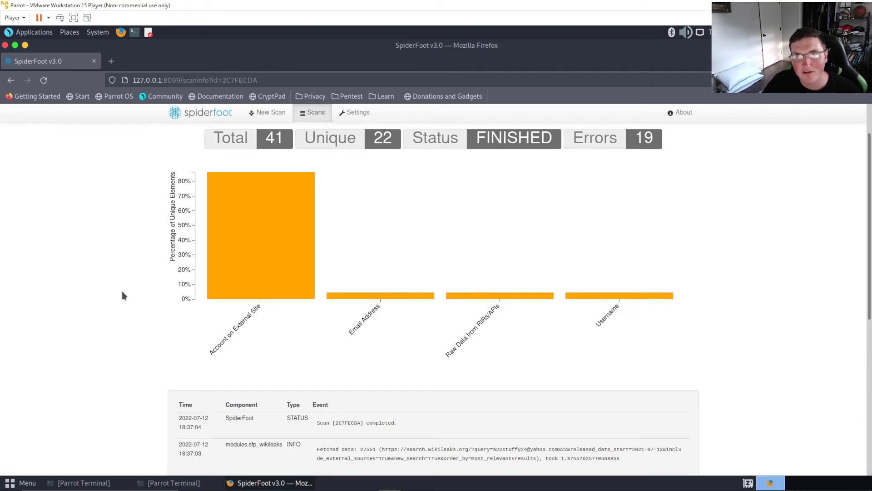
scroll("down", 3)
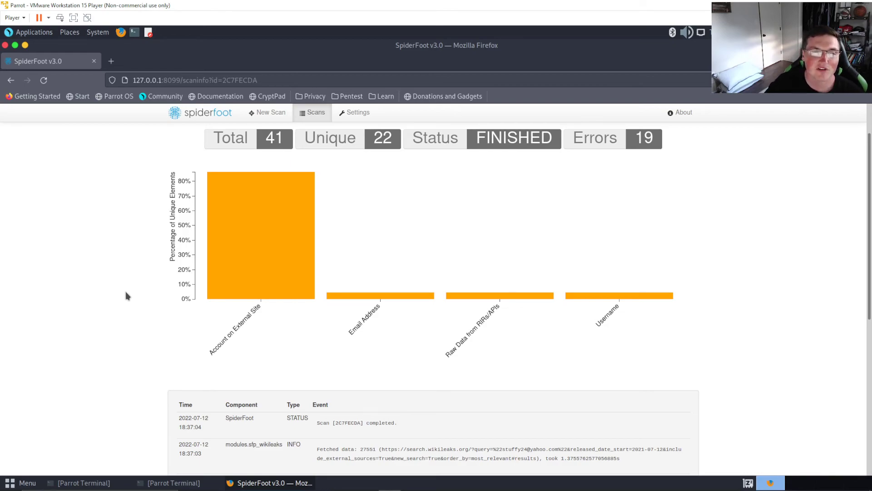
mouse_move(383, 314)
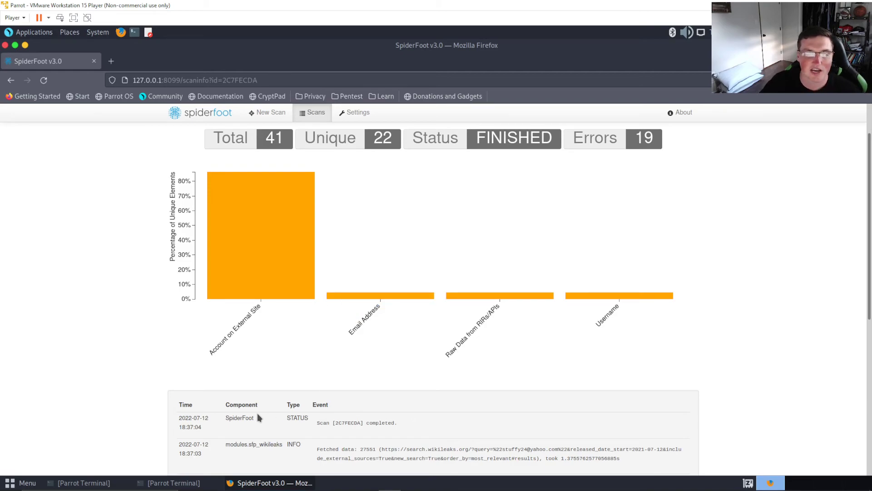
mouse_move(328, 348)
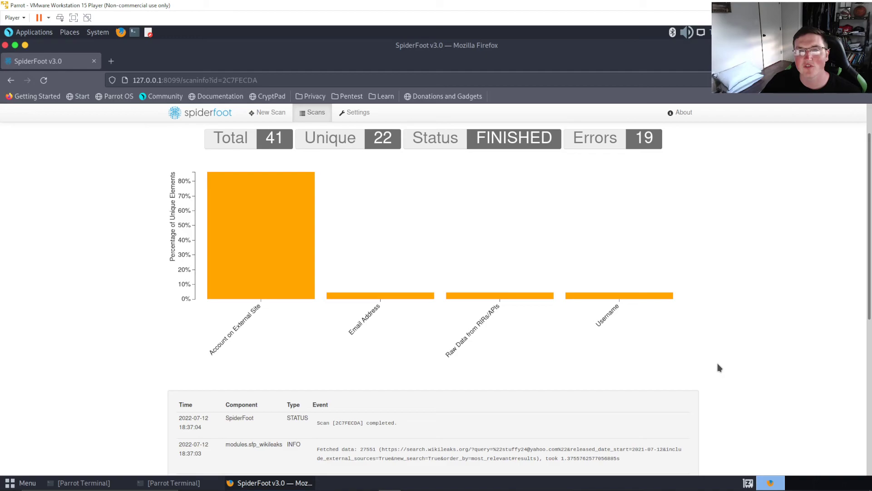
left_click(271, 111)
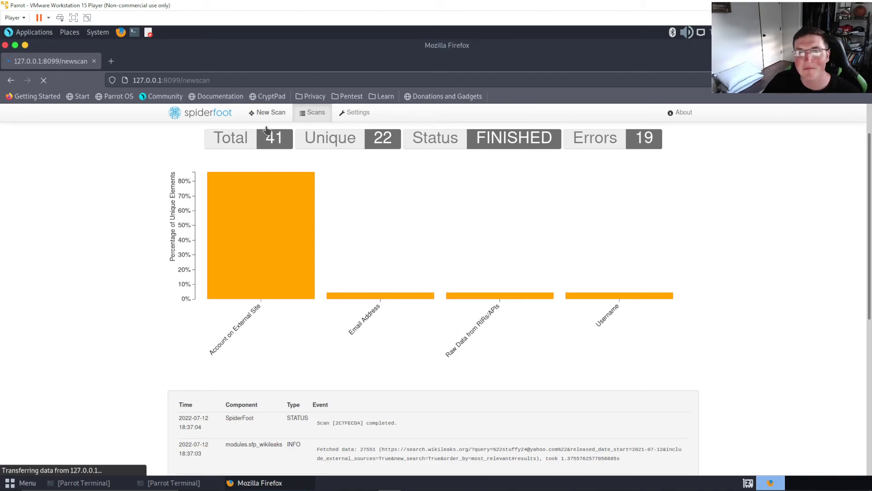
Bring up a blank New Scan form and focus its Seed Target field.
left_click(271, 112)
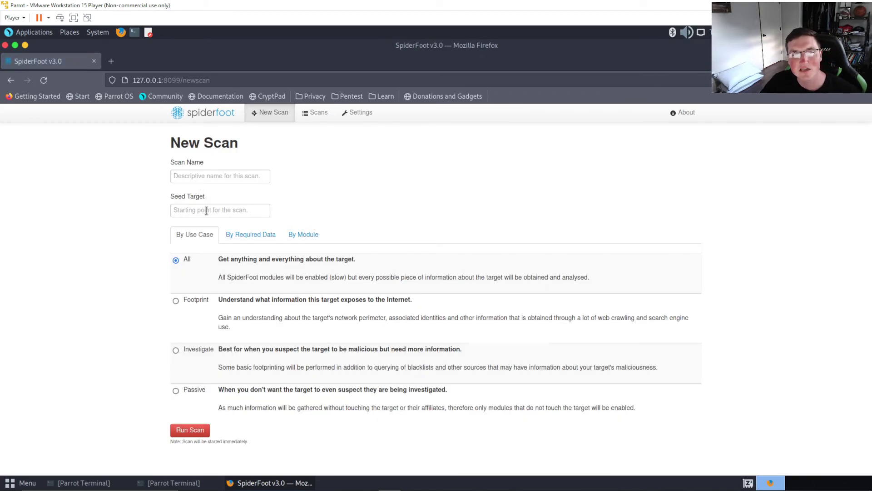
left_click(220, 209)
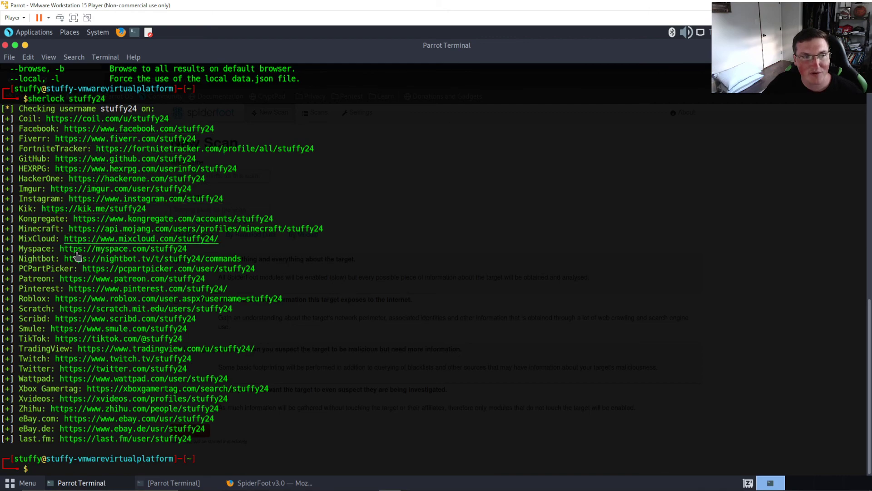
mouse_move(68, 288)
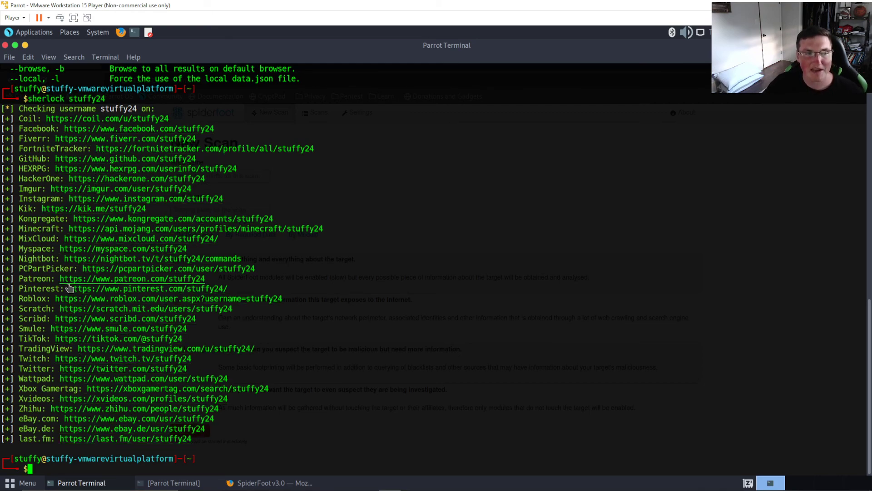
mouse_move(118, 410)
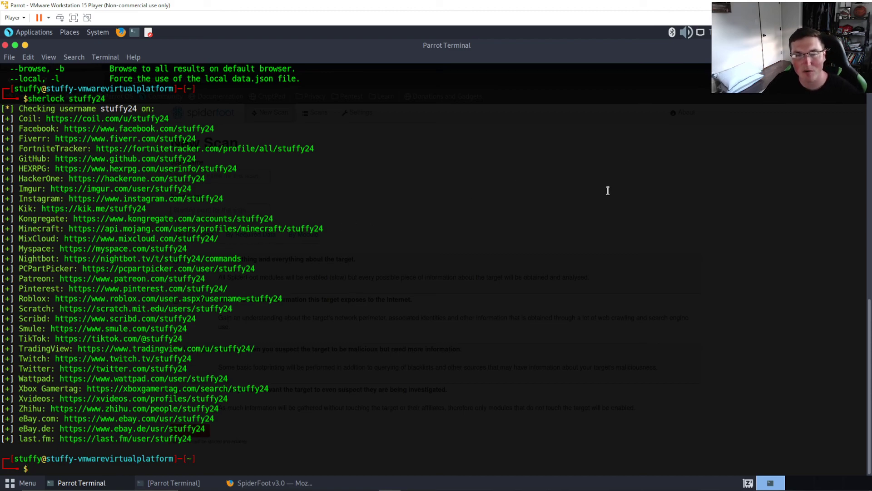
mouse_move(482, 308)
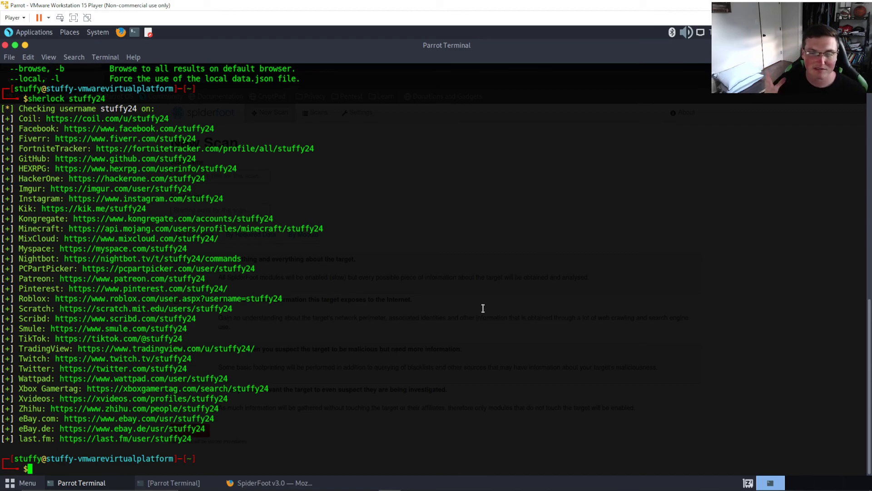